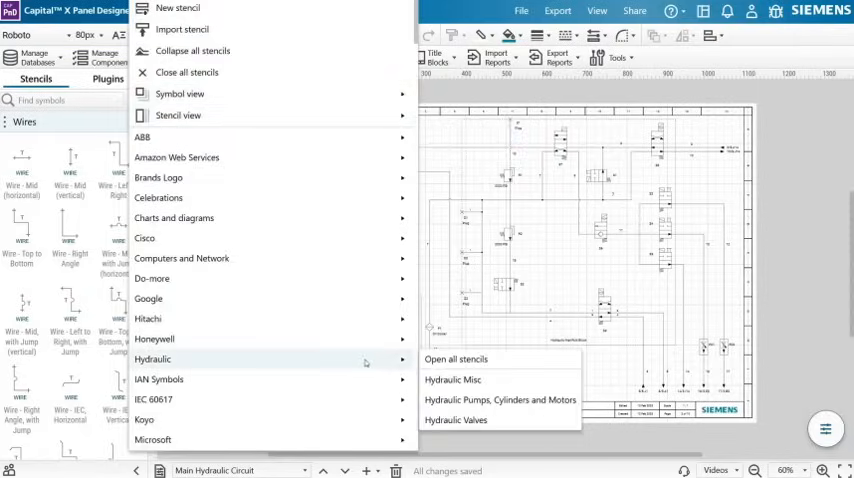
mouse_move(546, 359)
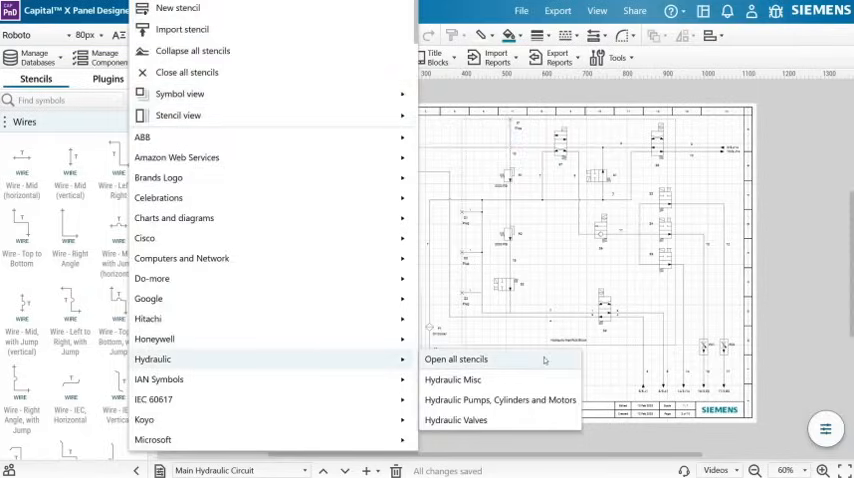
Open every hydraulic stencil set, exposing pump, motor and actuator symbols.
click(455, 419)
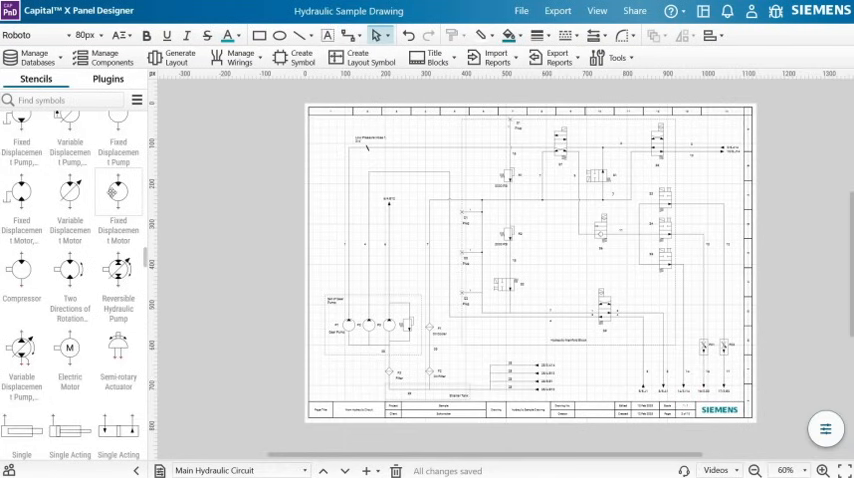
Go to the Bill of Material Report page with its empty BOM table.
click(818, 470)
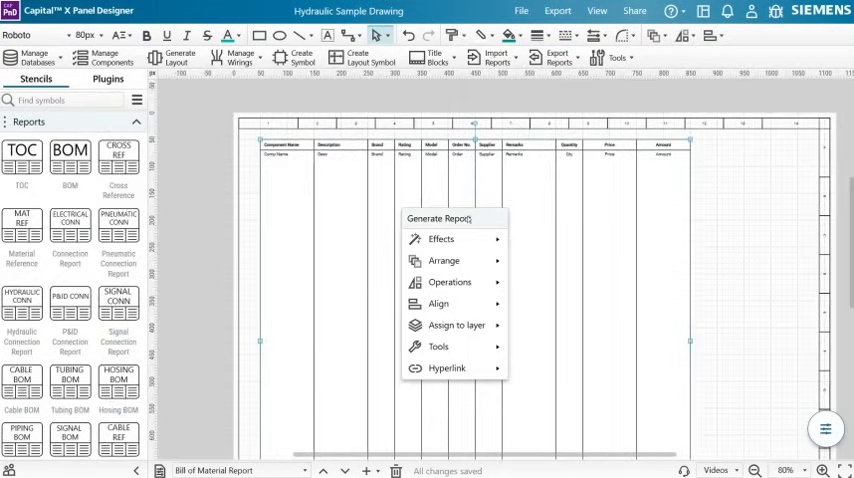
Generate the BOM report with Description, Brand, Rating, Quantity and Price columns.
click(438, 218)
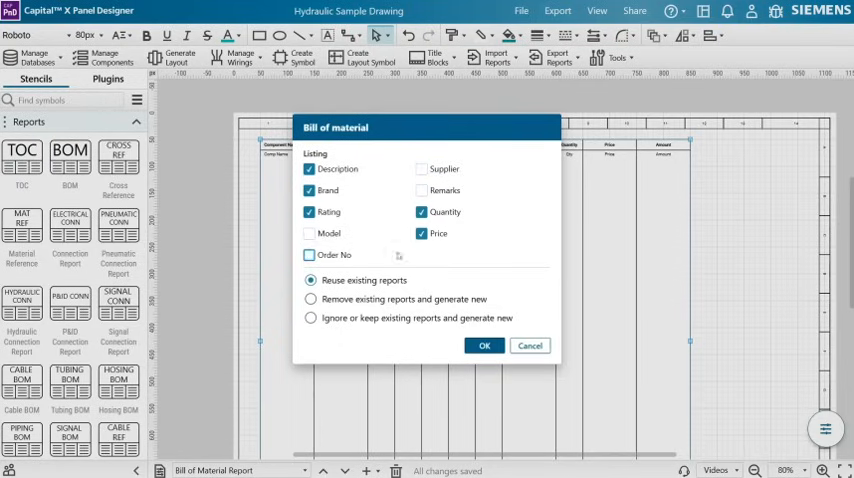
click(484, 345)
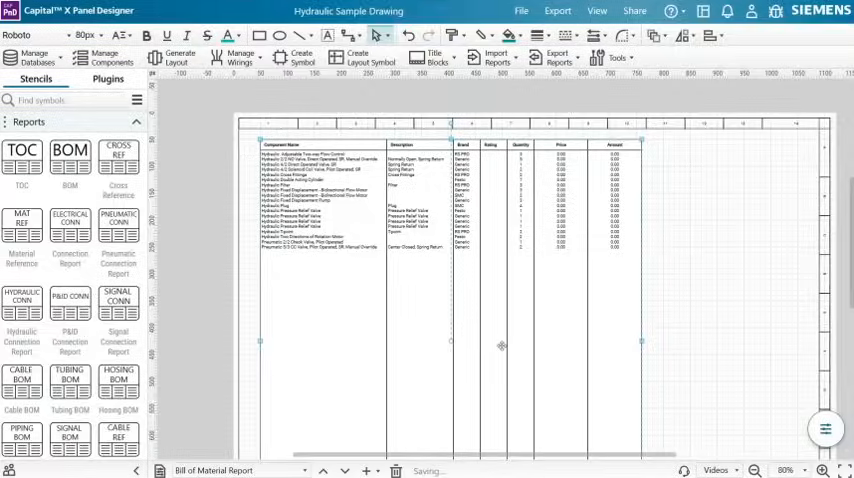